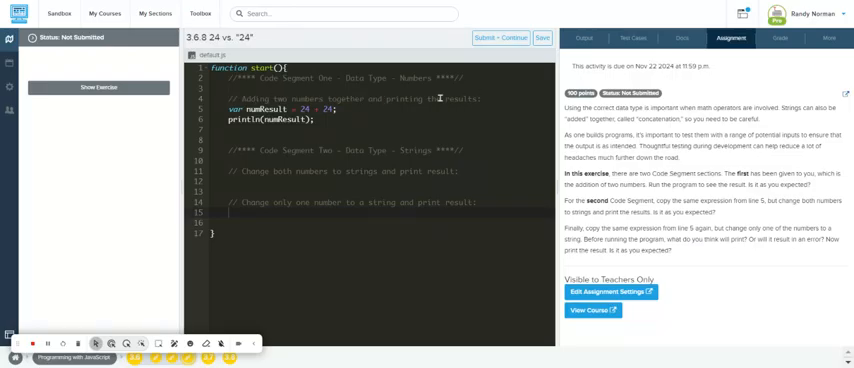
Show the Output panel and place the cursor on the empty line below the strings comment.
left_click(584, 38)
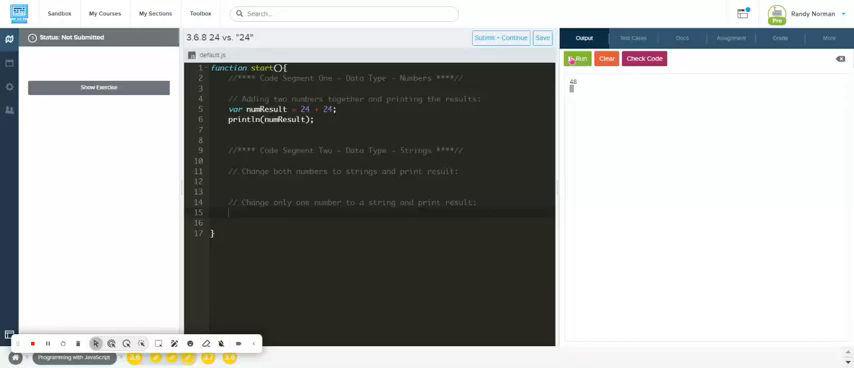
double_click(306, 108)
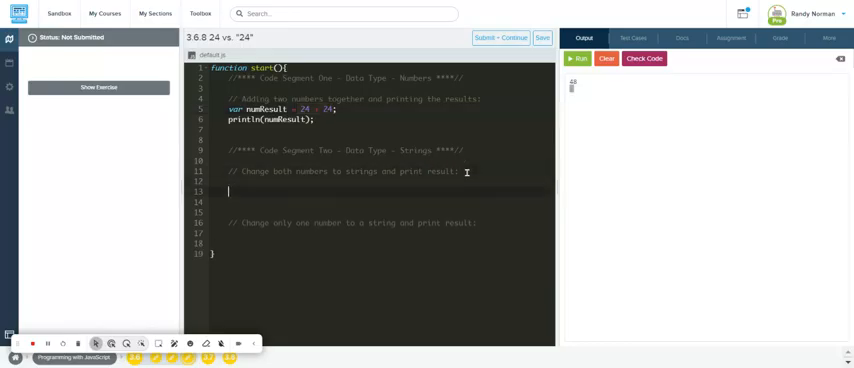
Declare let numbers = "24" + "24" to join the two values as strings.
type("let")
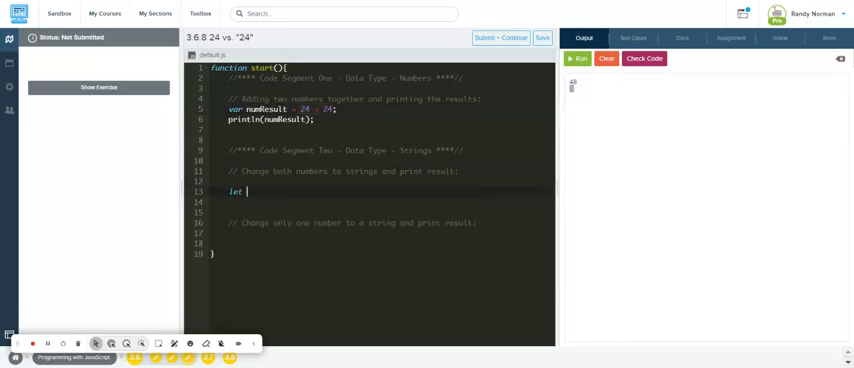
type("num")
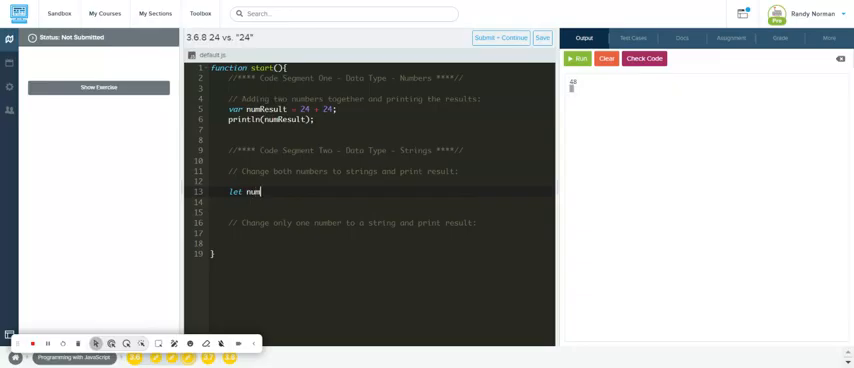
type("bers =")
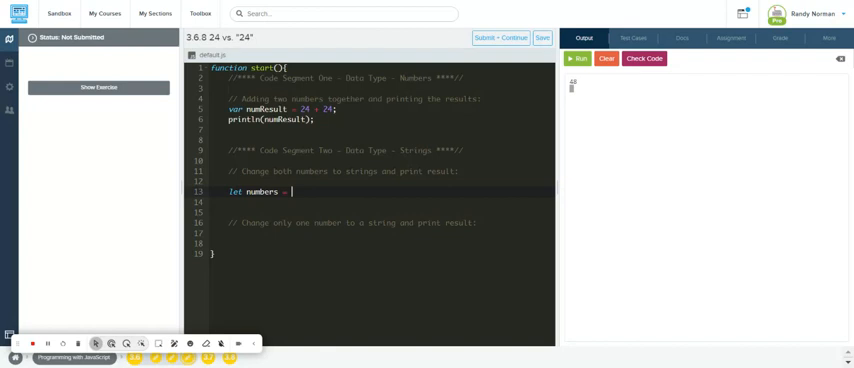
type("\"2")
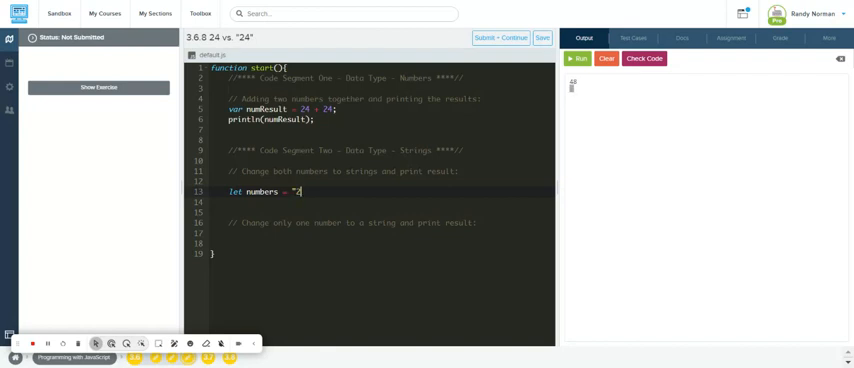
type("4\"")
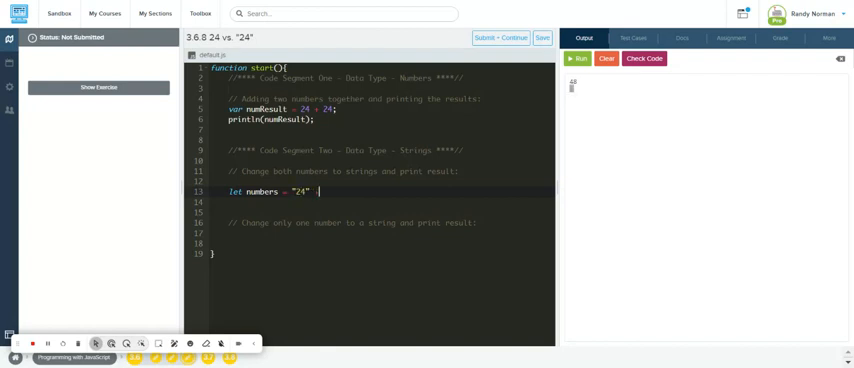
type("+ \"24\"")
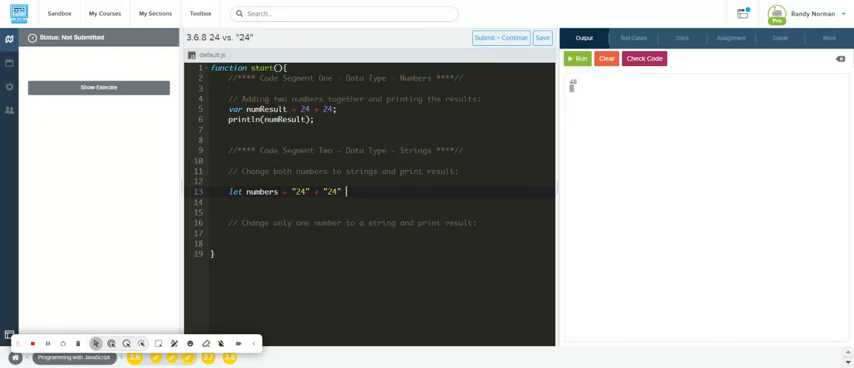
Add println(numbers); on the next line to print the concatenated result.
type("p")
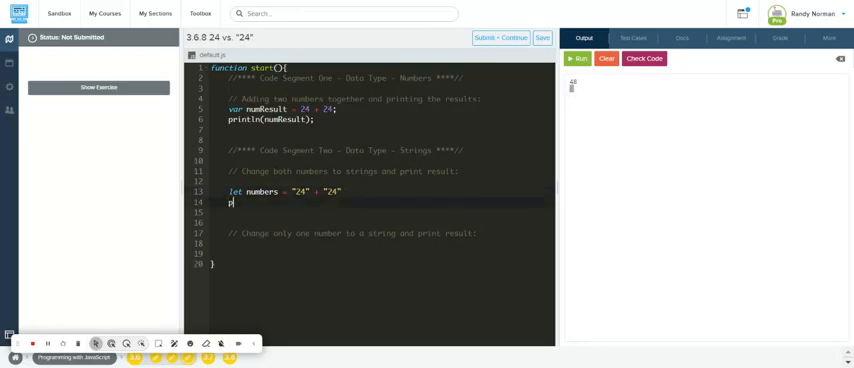
type("rintln(numbe")
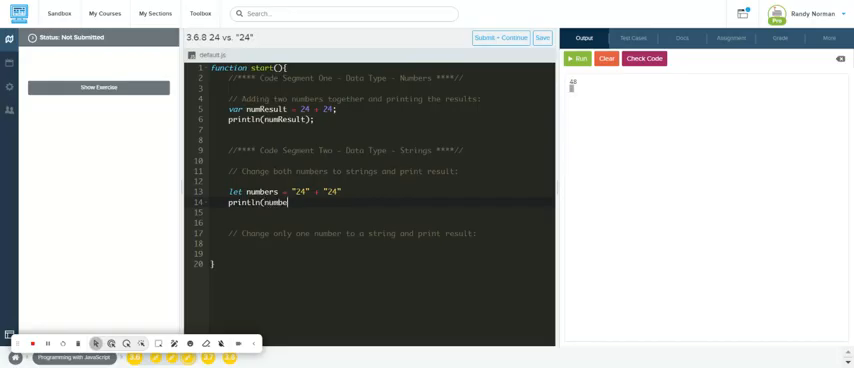
type("rs(")
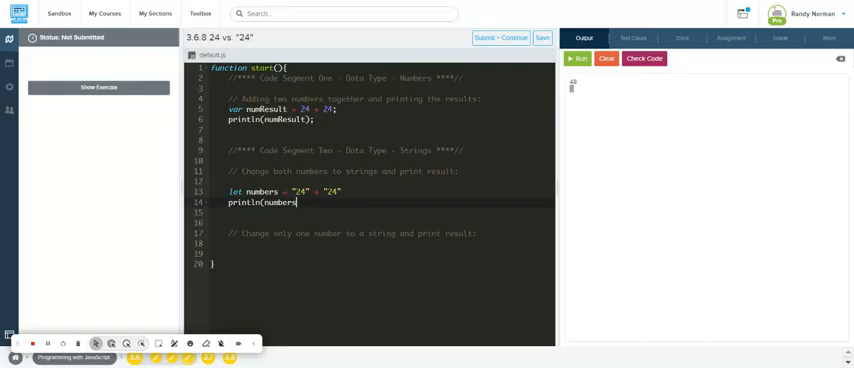
type(";")
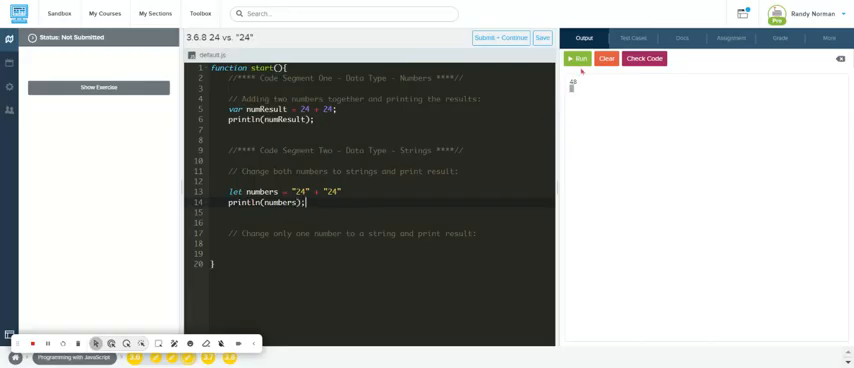
Run Check Code and see both test cases pass (48 and 2424).
left_click(578, 58)
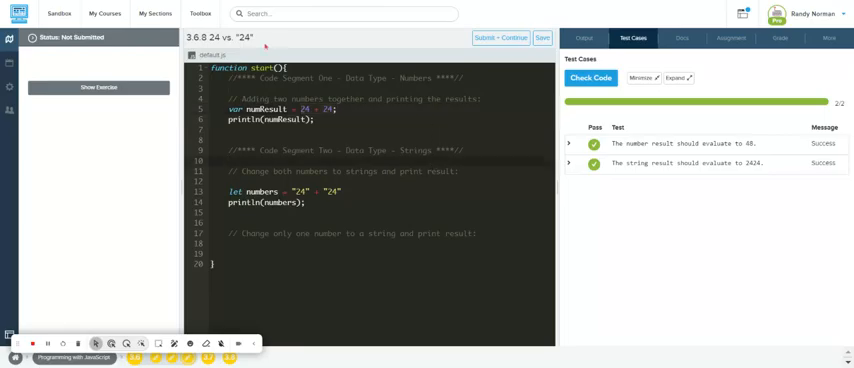
double_click(200, 38)
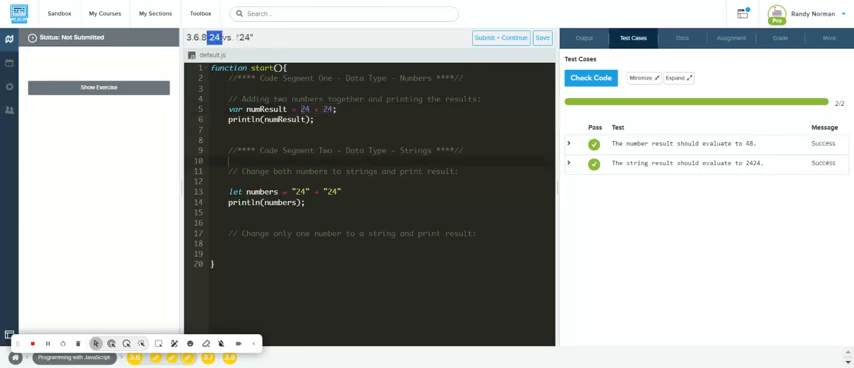